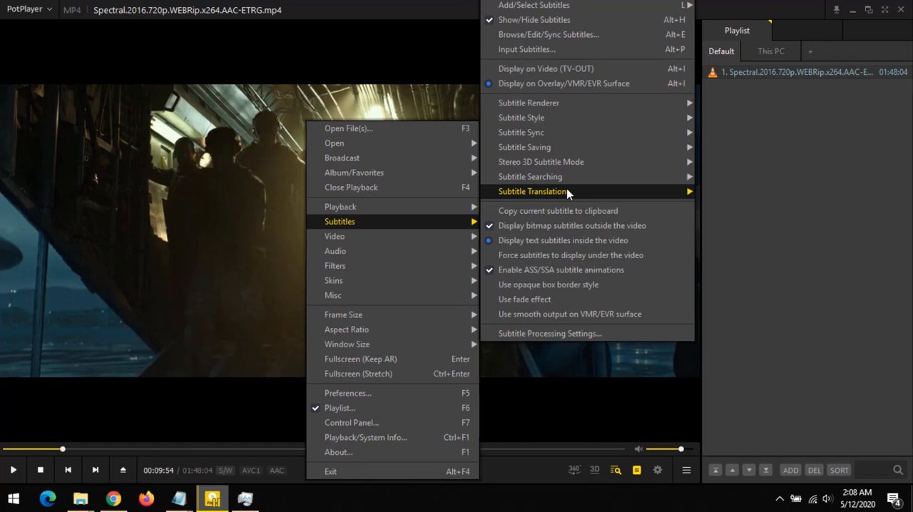
Bring up the subtitle searching options for the playing Spectral movie
click(530, 177)
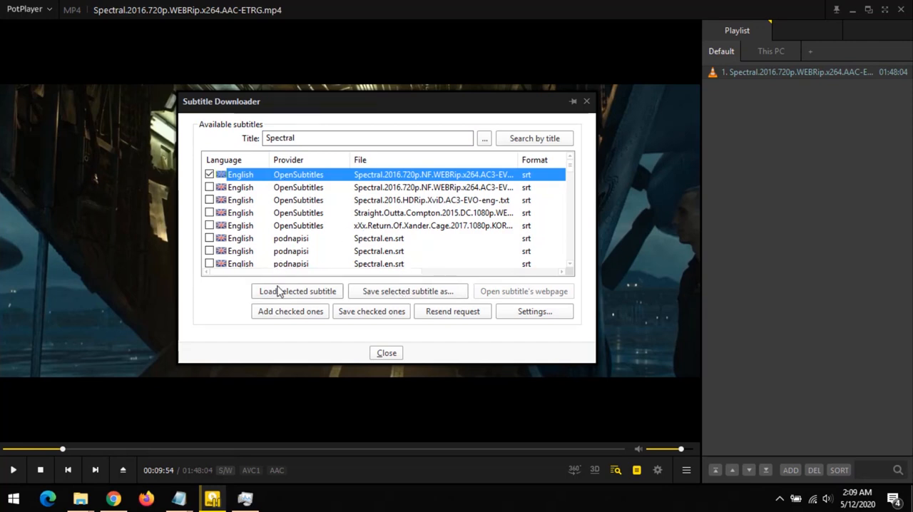